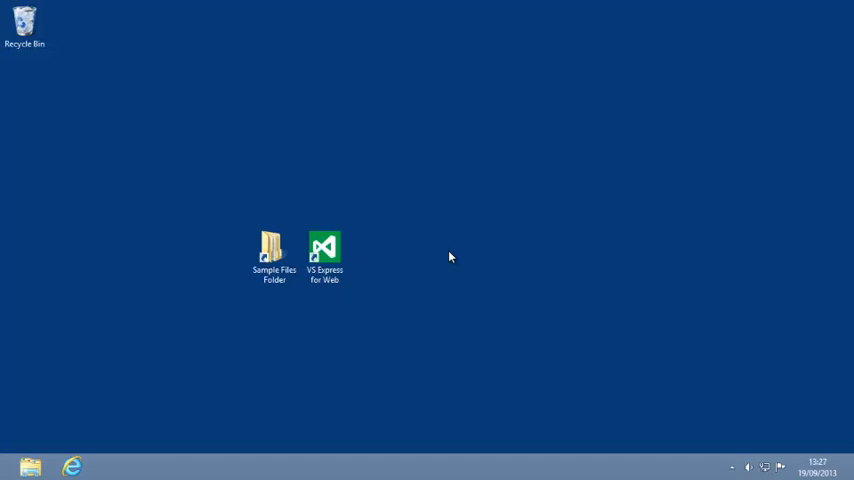
pyautogui.moveTo(426, 256)
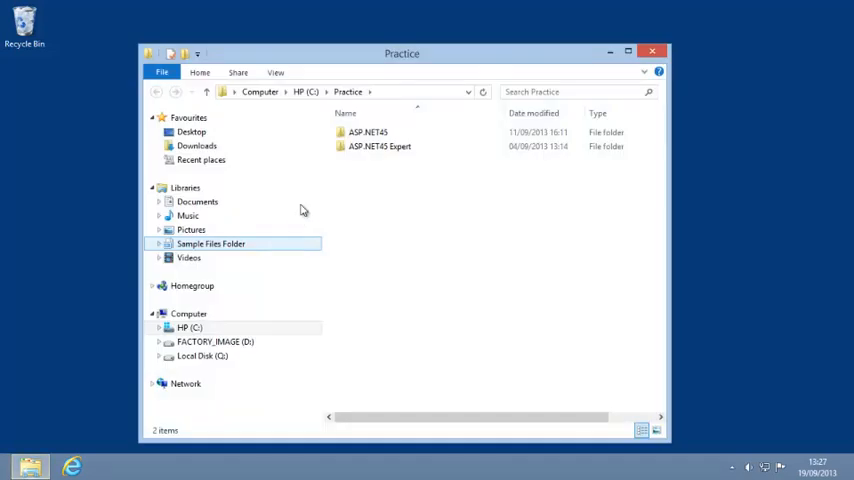
# Step: Open HTMLTest.sln from the ASP.NET45 sample projects so it loads in Visual Studio
pyautogui.doubleClick(368, 132)
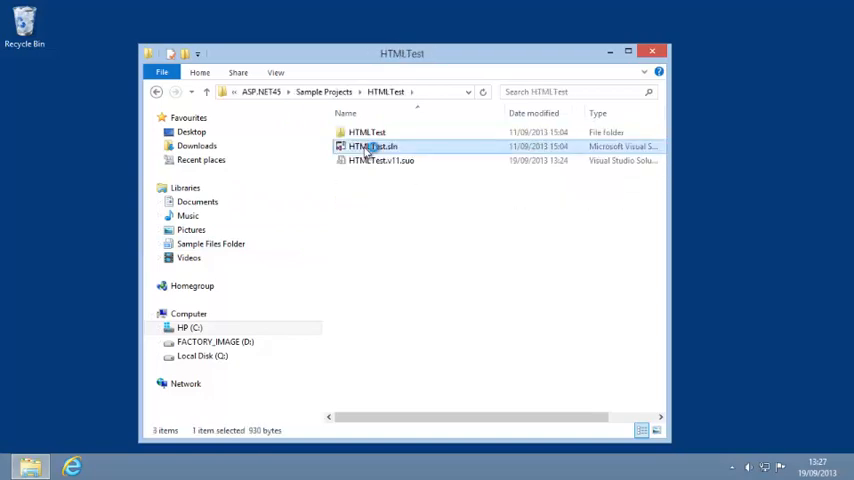
pyautogui.doubleClick(372, 146)
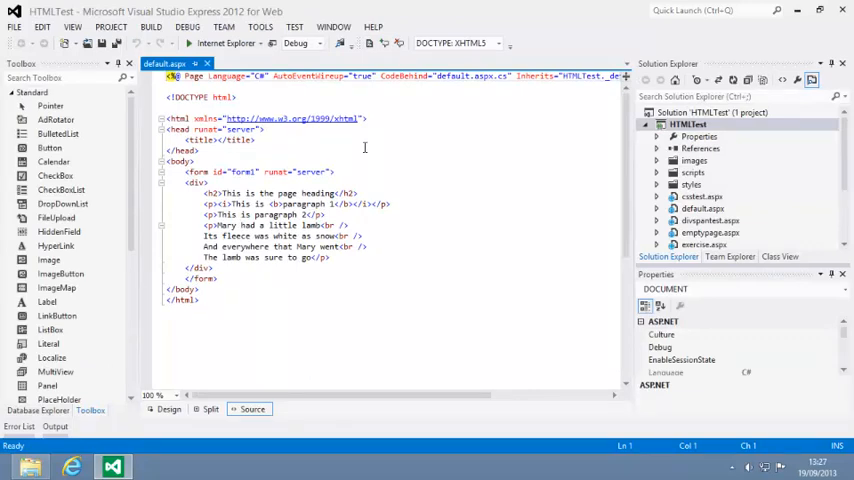
# Step: Open emptypage.aspx from Solution Explorer and place the caret inside the html element
pyautogui.doubleClick(710, 232)
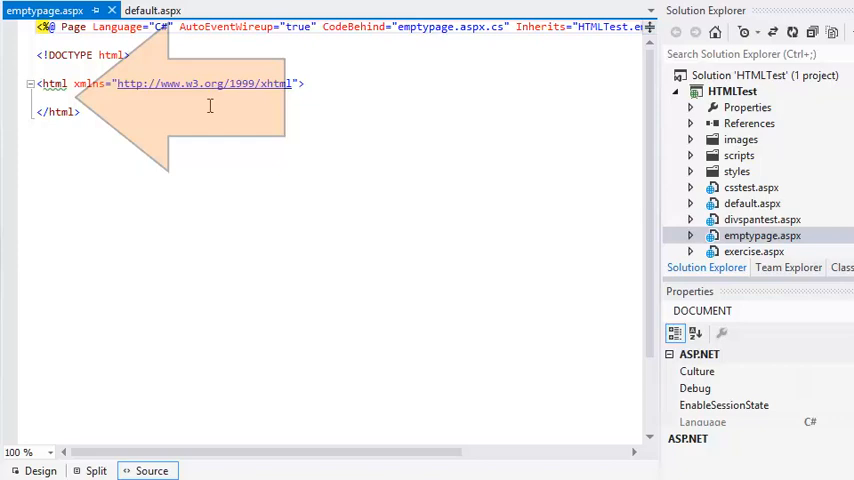
pyautogui.click(56, 84)
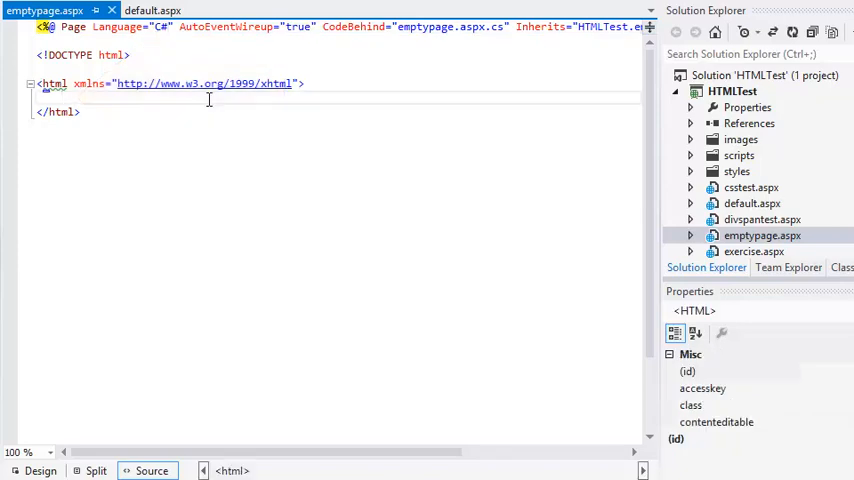
# Step: Add <head></head> inside the html element of emptypage.aspx
pyautogui.write('<head></head>')
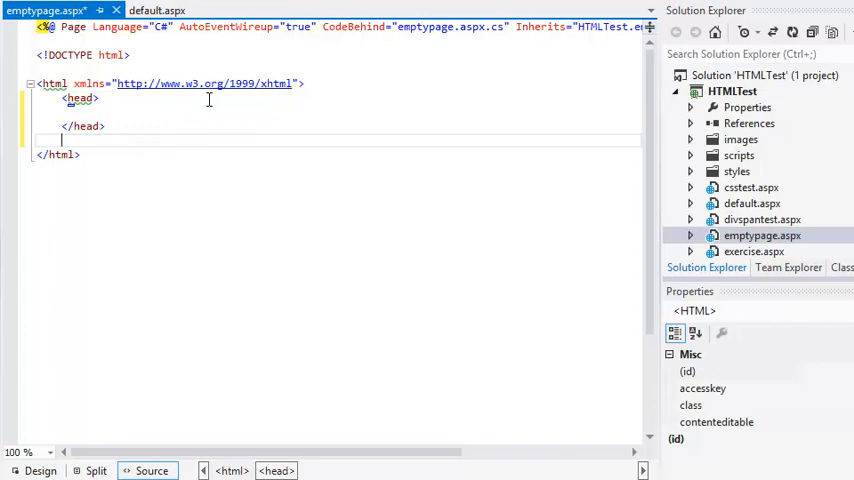
# Step: Add a <body> element after </head>, accepting the auto-closed tag
pyautogui.write('<body>')
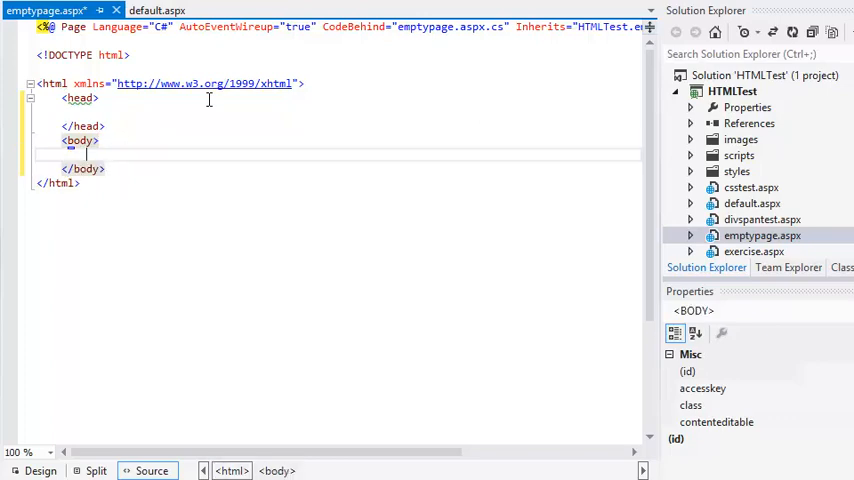
pyautogui.moveTo(224, 100)
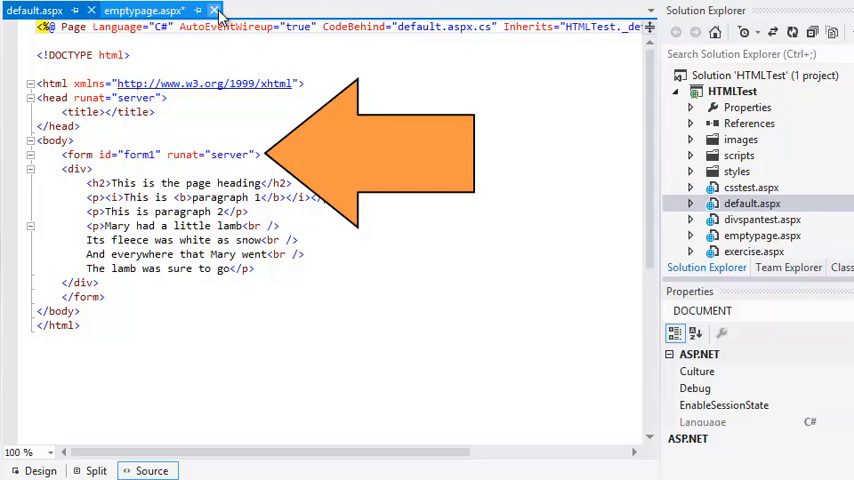
# Step: Review the form id=form1 runat=server line in default.aspx, then return to emptypage.aspx
pyautogui.doubleClick(212, 154)
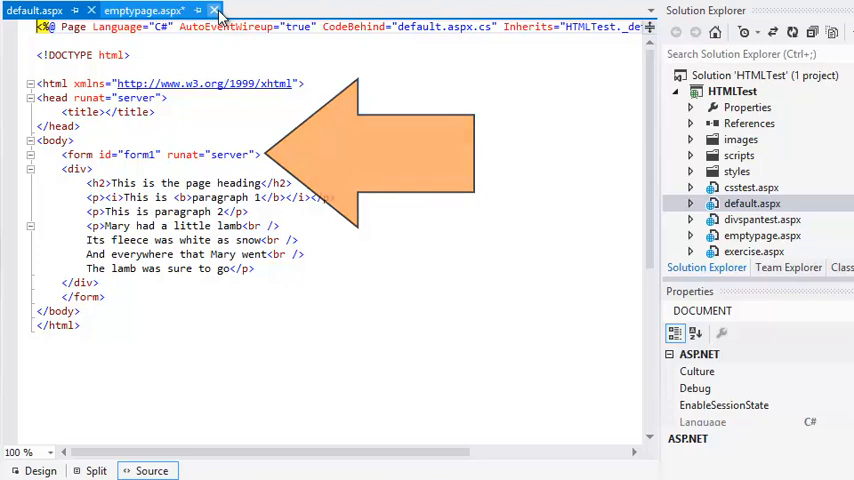
pyautogui.click(140, 10)
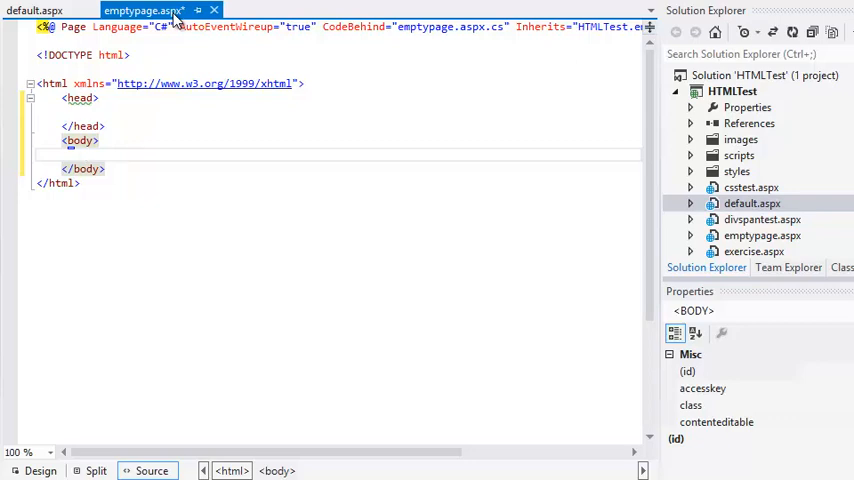
# Step: Add <form id="form1" runat="server"> inside the body of emptypage.aspx
pyautogui.click(88, 152)
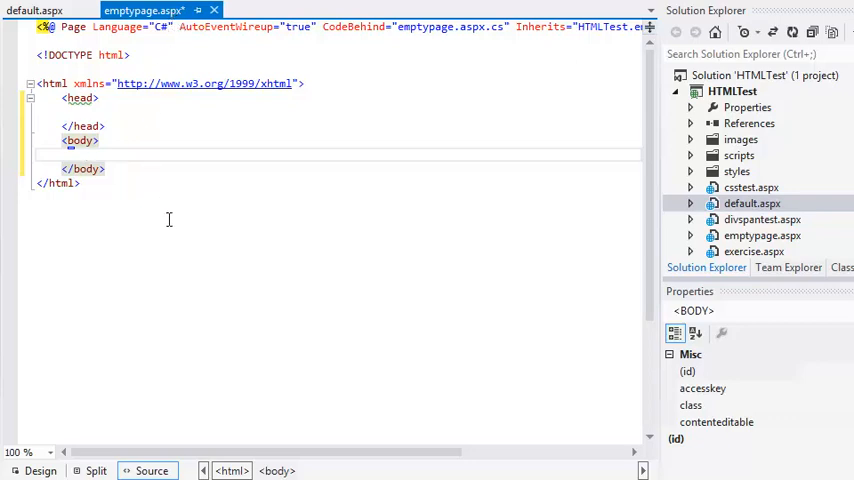
pyautogui.moveTo(192, 286)
pyautogui.write('<form id="form1" r')
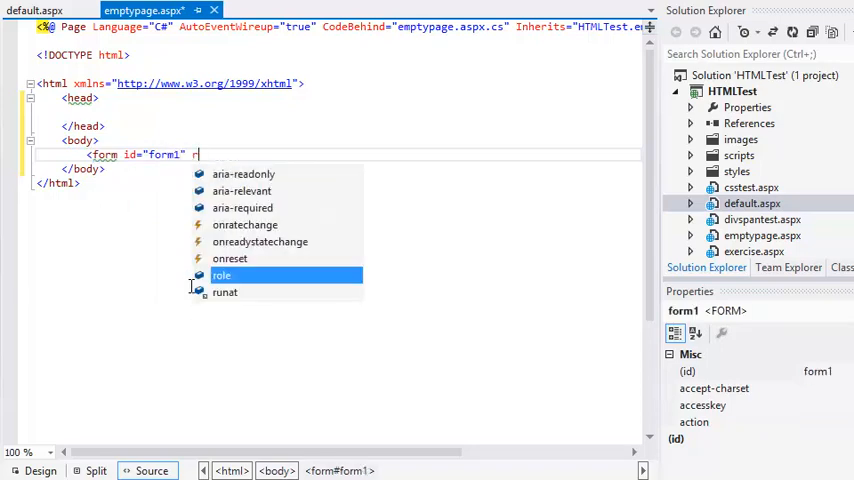
pyautogui.write('unat="s')
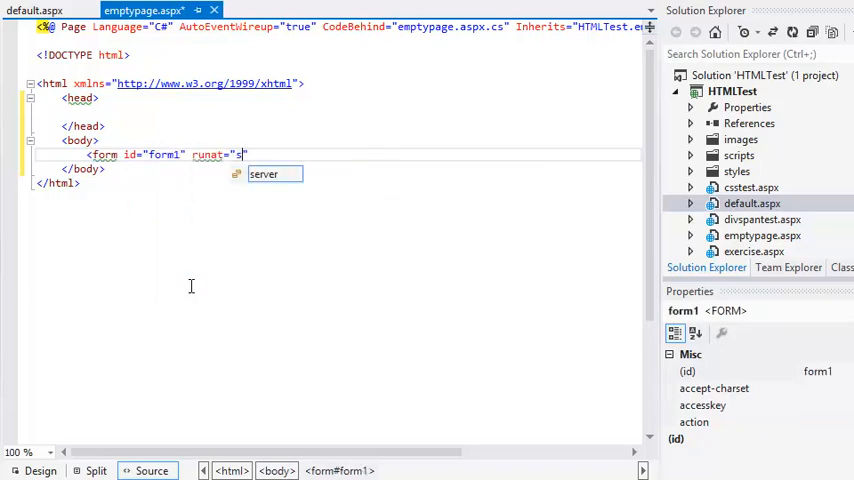